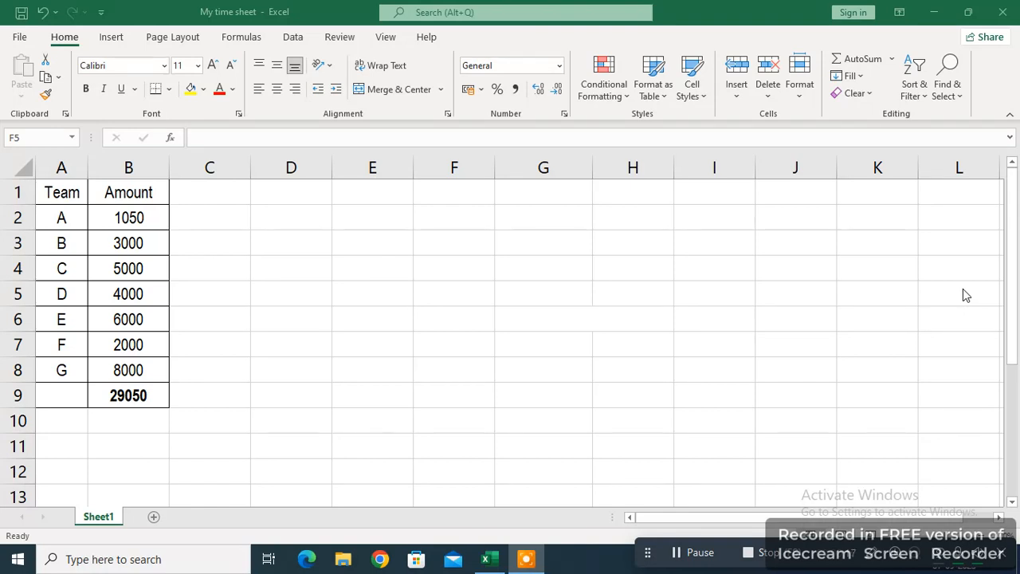
pyautogui.moveTo(278, 183)
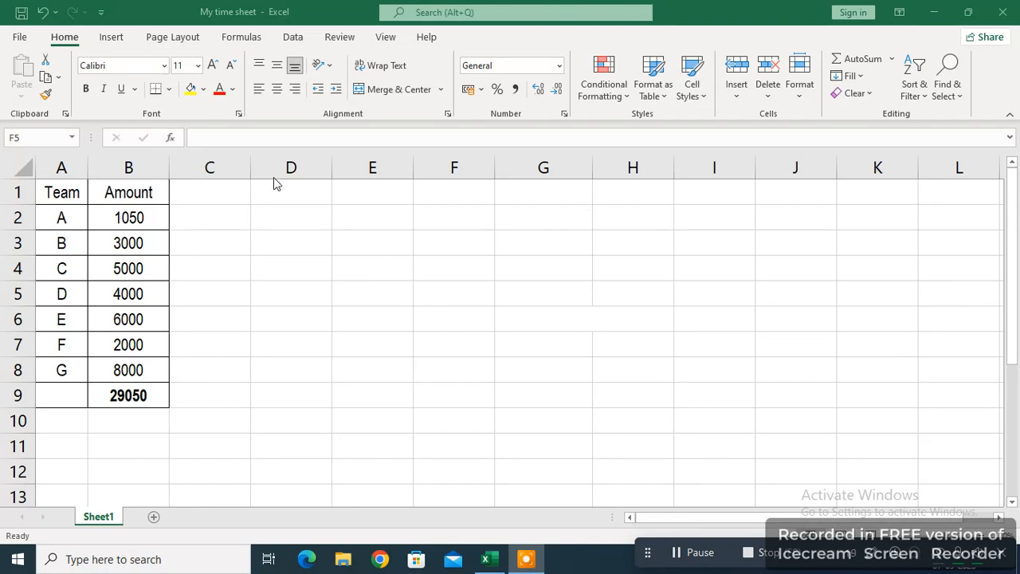
# Settle on Team B's 3000 amount in cell B3 as the cell to annotate
pyautogui.click(127, 242)
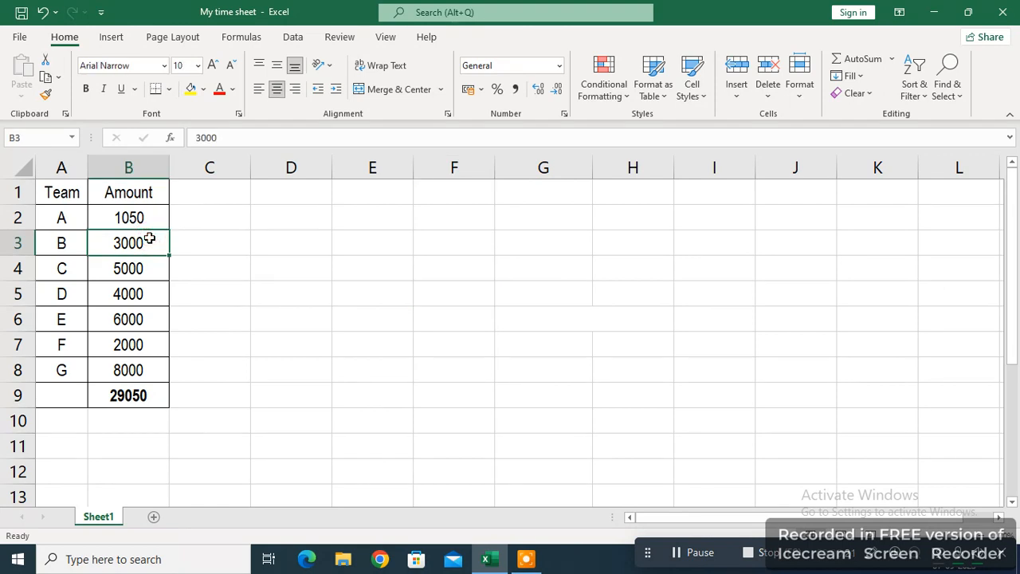
pyautogui.click(147, 216)
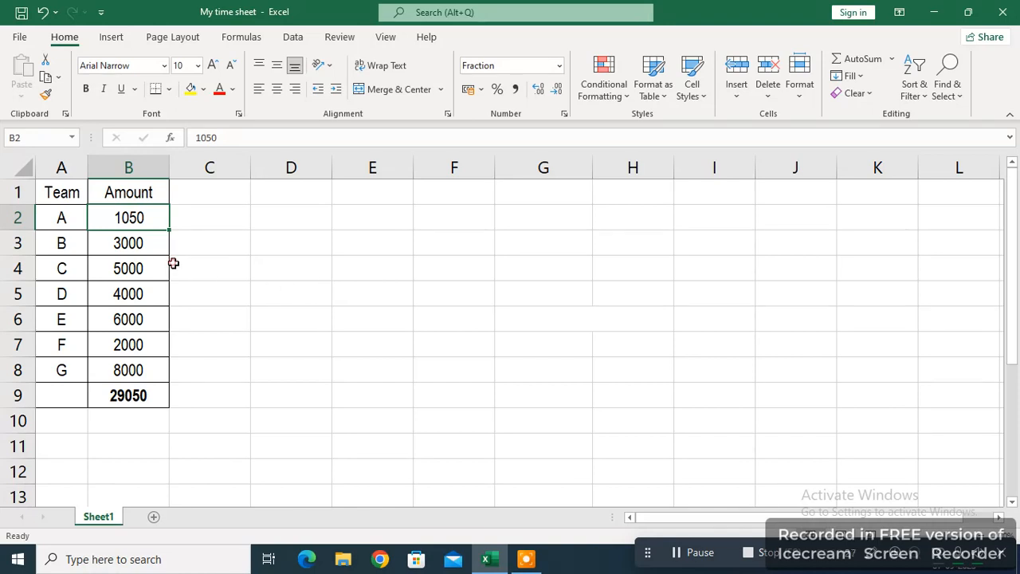
pyautogui.click(210, 268)
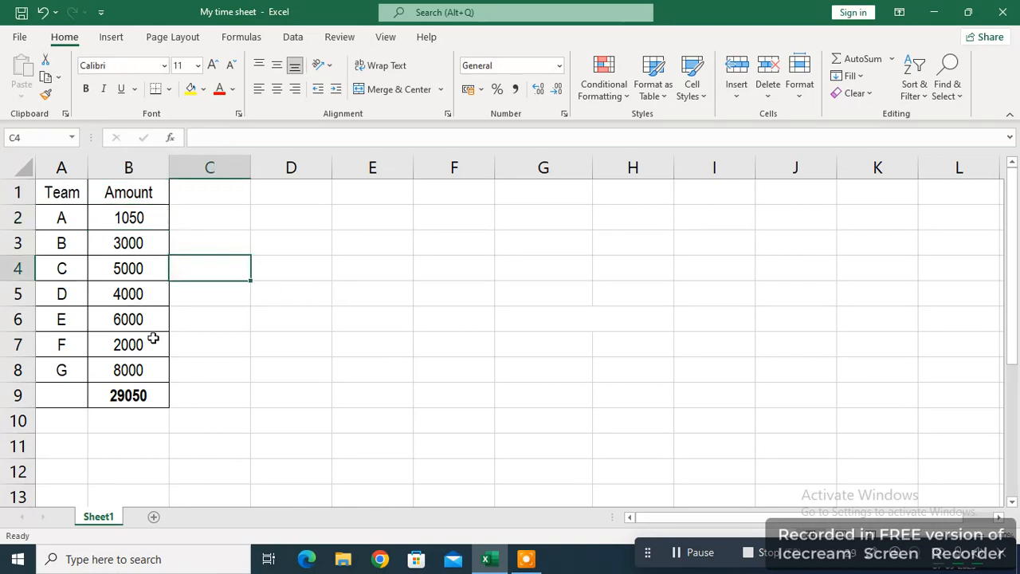
pyautogui.click(128, 217)
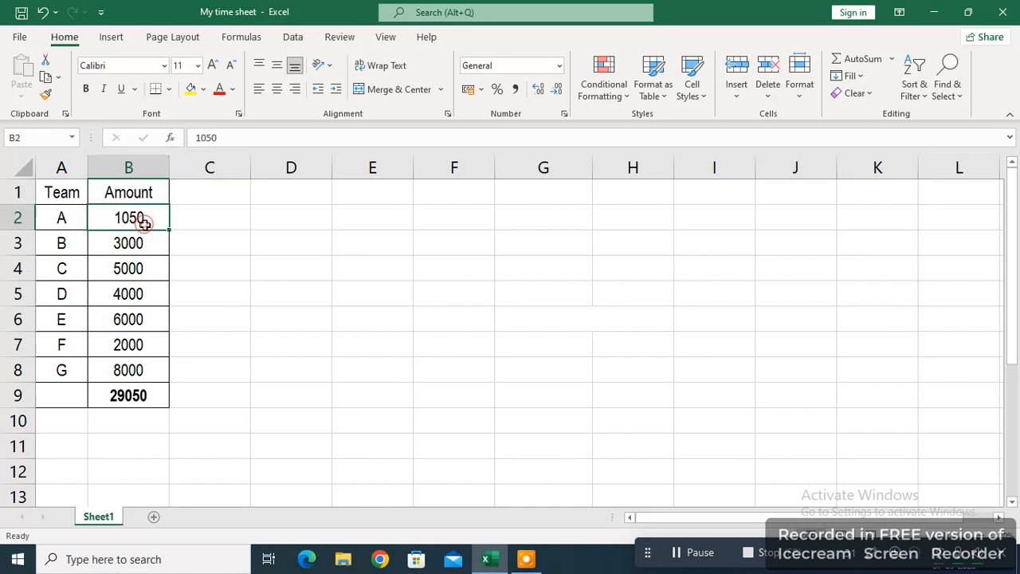
pyautogui.click(128, 242)
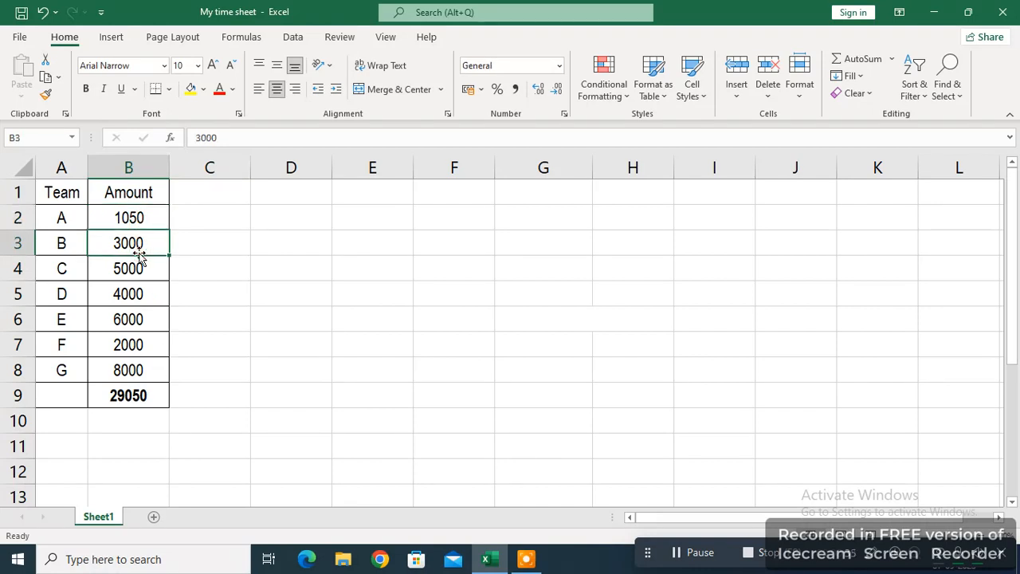
pyautogui.moveTo(153, 257)
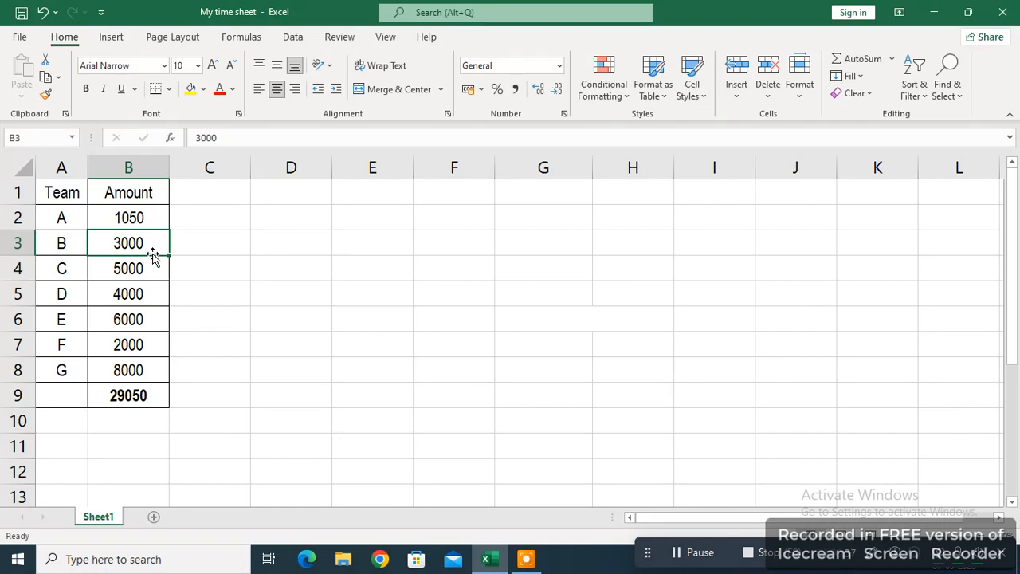
pyautogui.moveTo(159, 261)
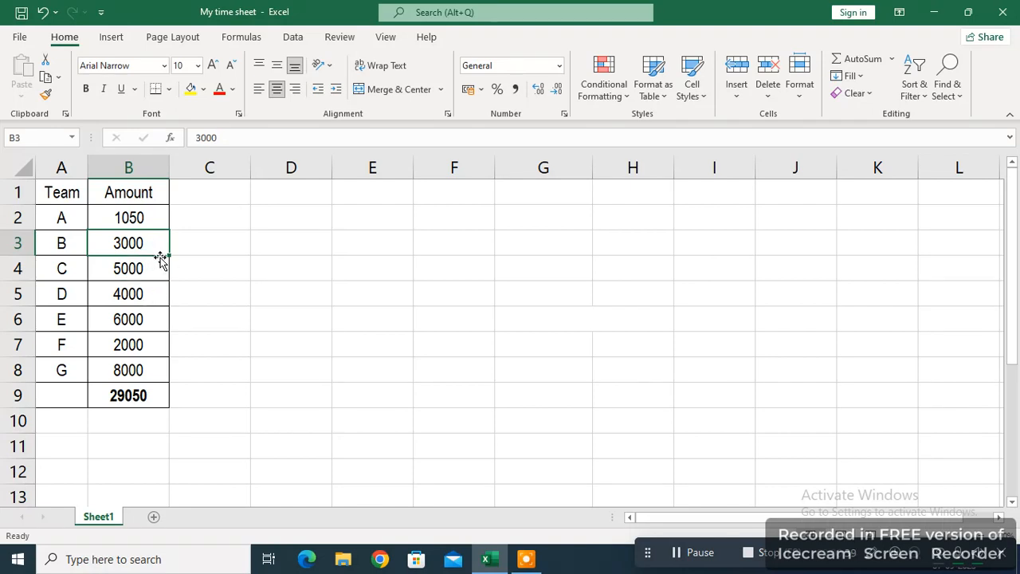
pyautogui.moveTo(320, 28)
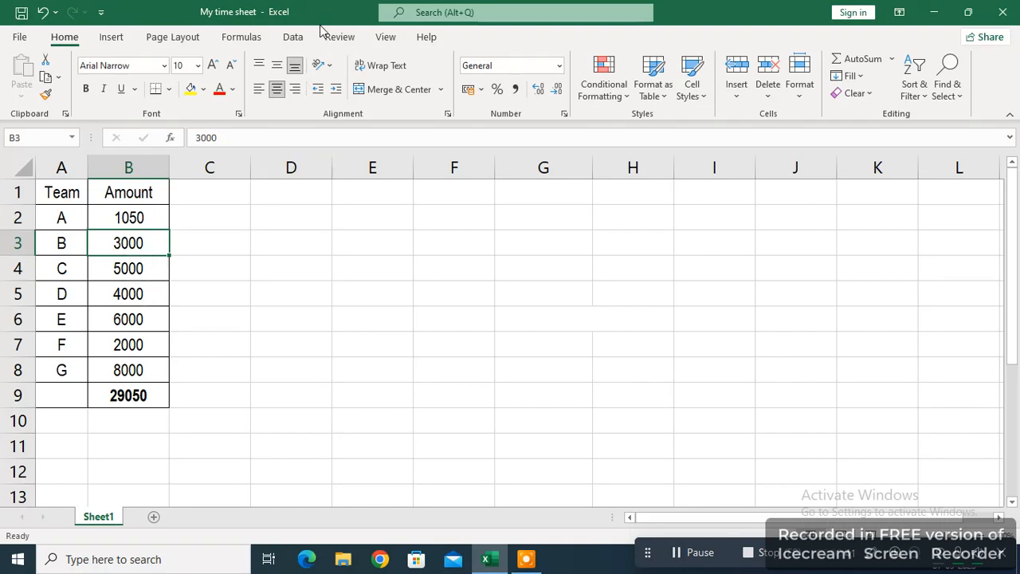
# Add a new Review comment on B3 reading 'advance payment'
pyautogui.click(339, 36)
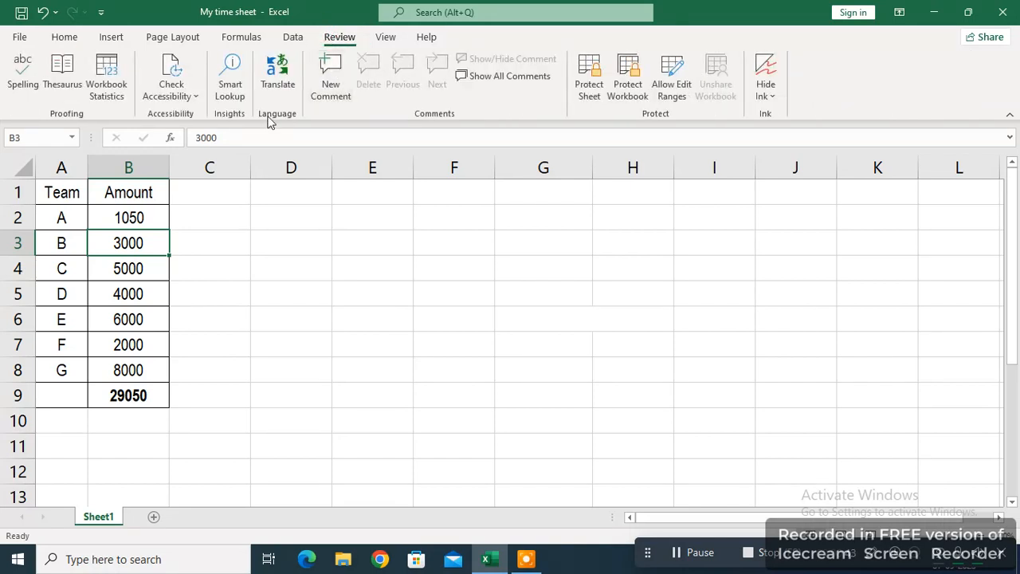
pyautogui.click(331, 71)
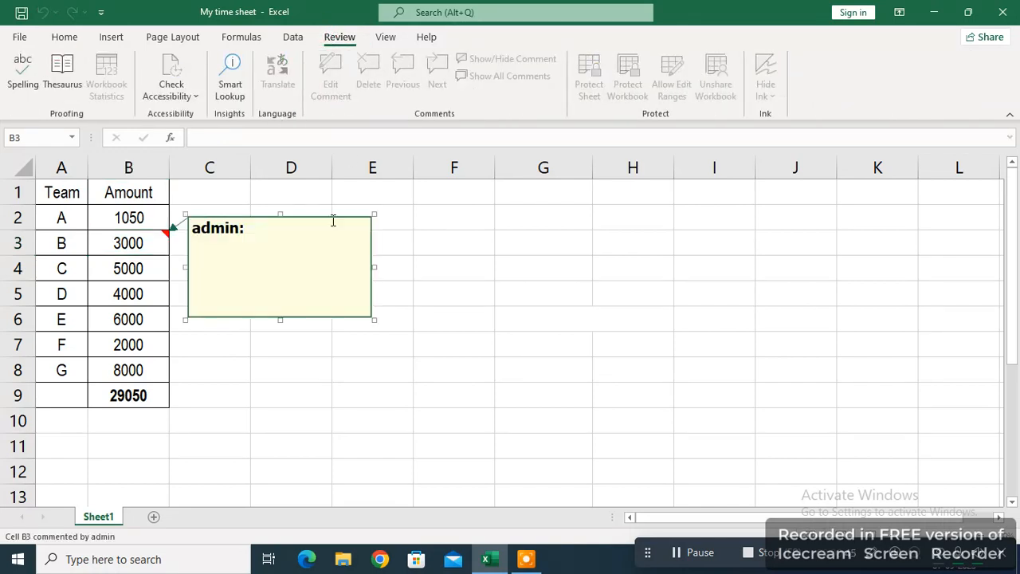
pyautogui.moveTo(255, 249)
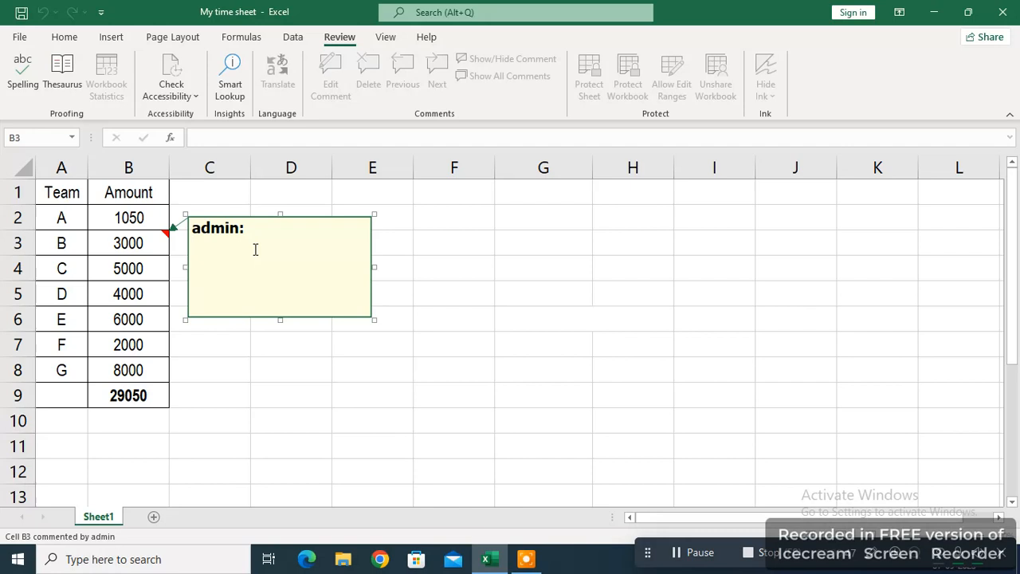
pyautogui.click(255, 249)
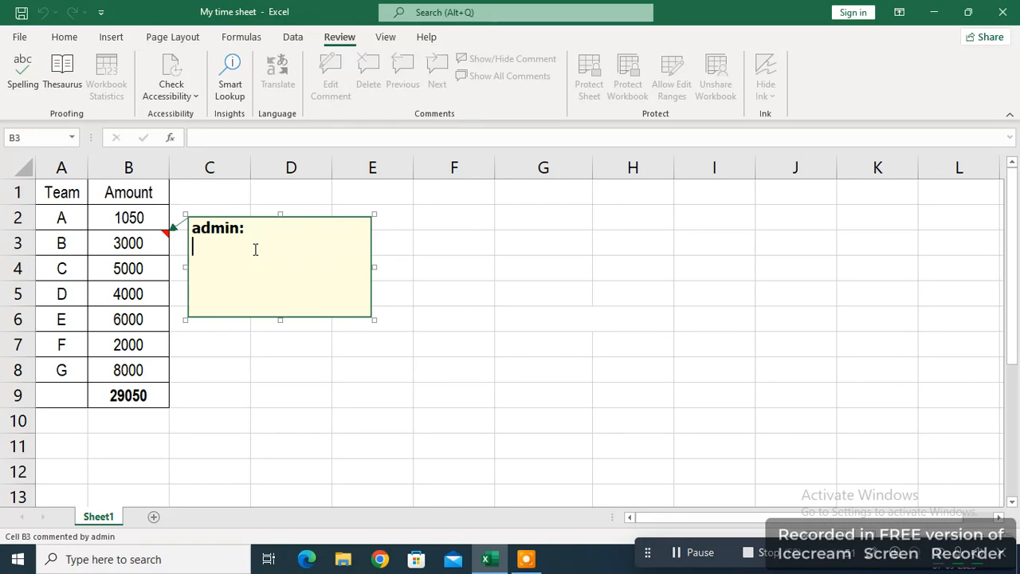
pyautogui.write('ada')
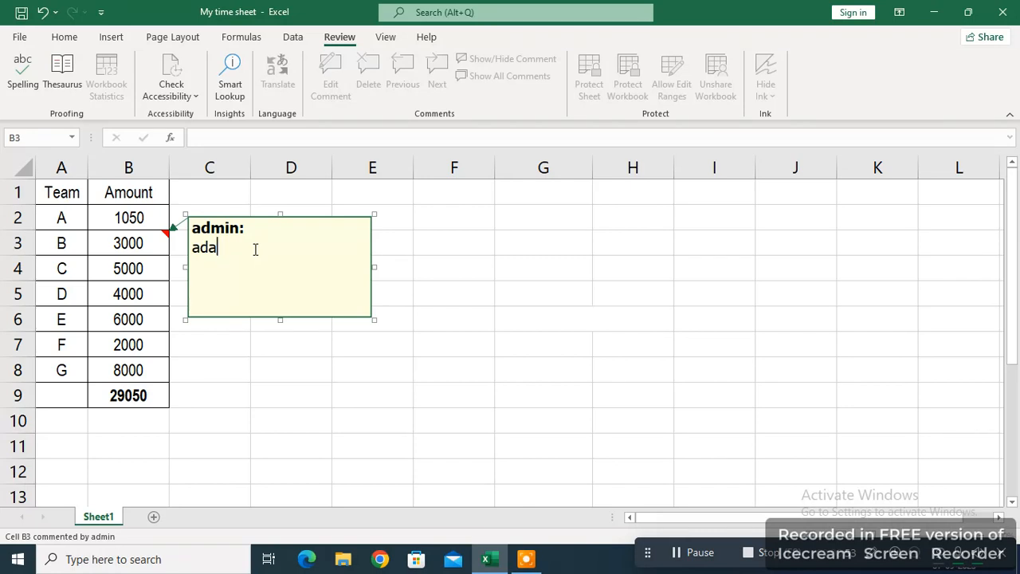
pyautogui.write('vance')
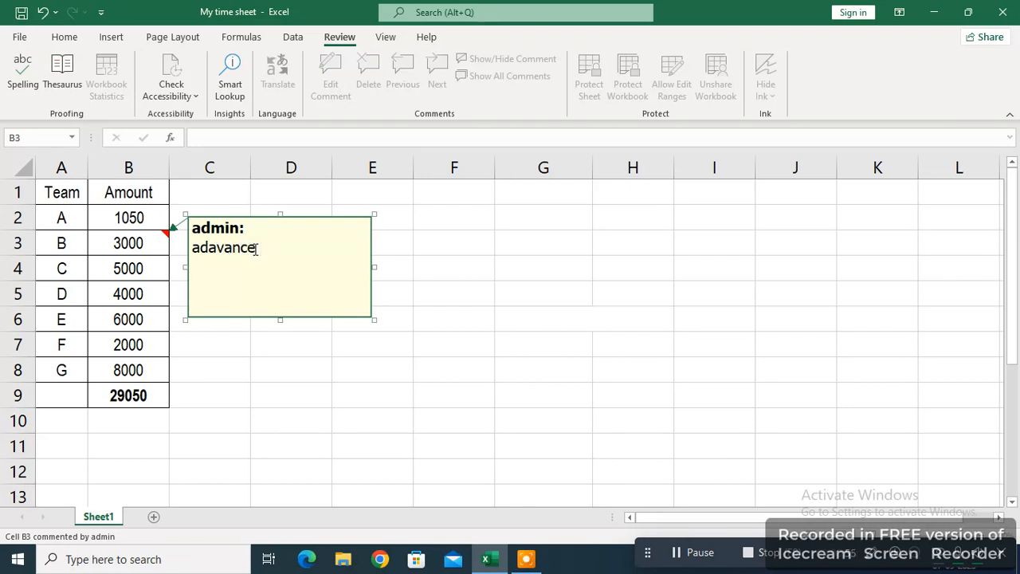
pyautogui.write('payment')
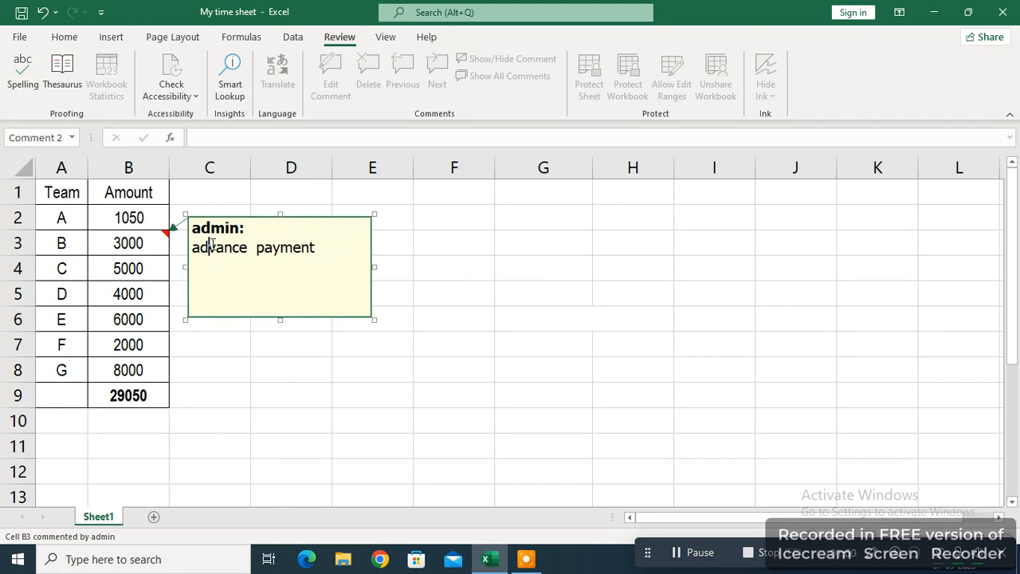
# Close the comment box so B3 keeps only its red corner marker
pyautogui.click(321, 249)
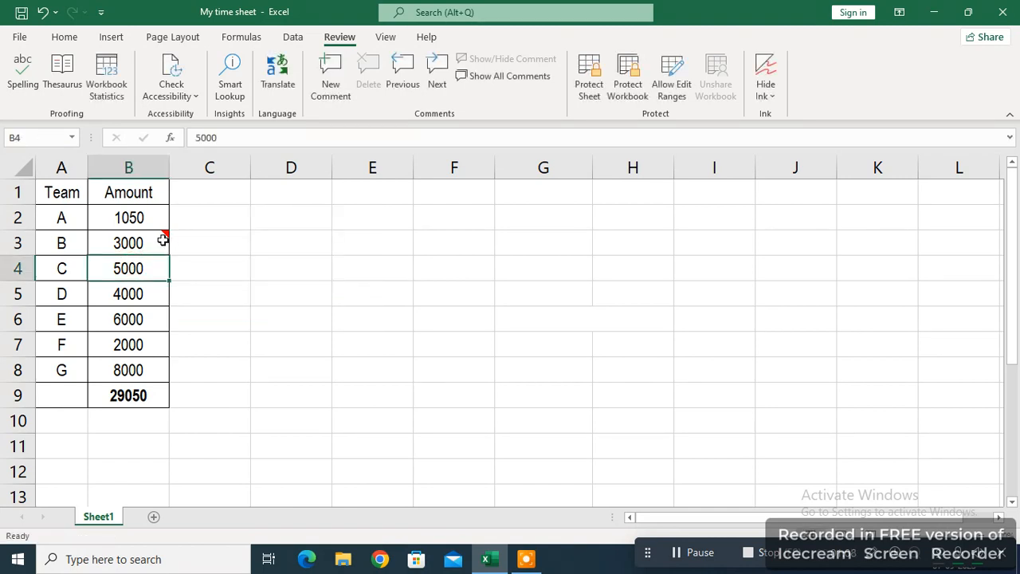
pyautogui.moveTo(199, 258)
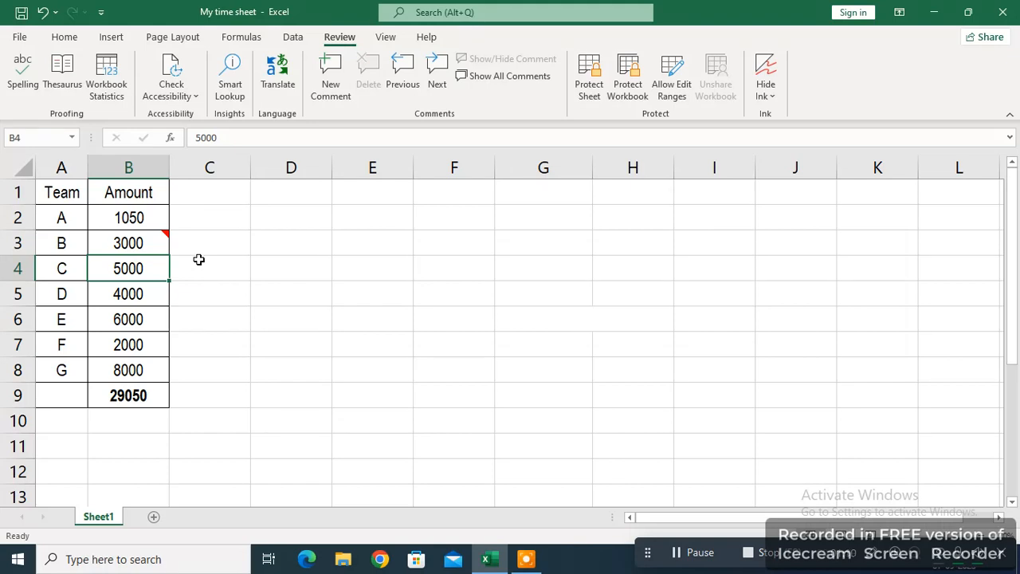
pyautogui.moveTo(198, 306)
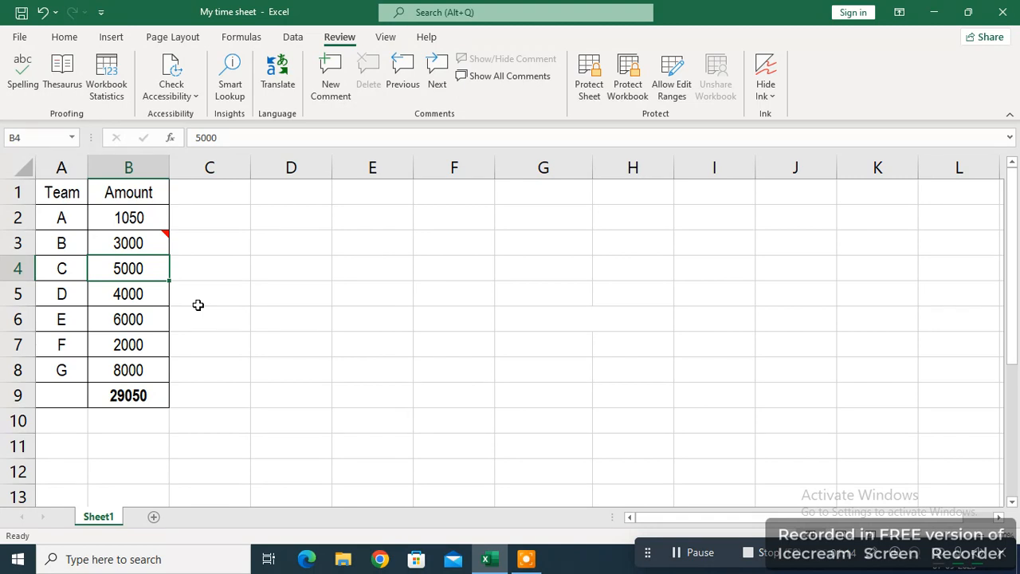
pyautogui.click(128, 243)
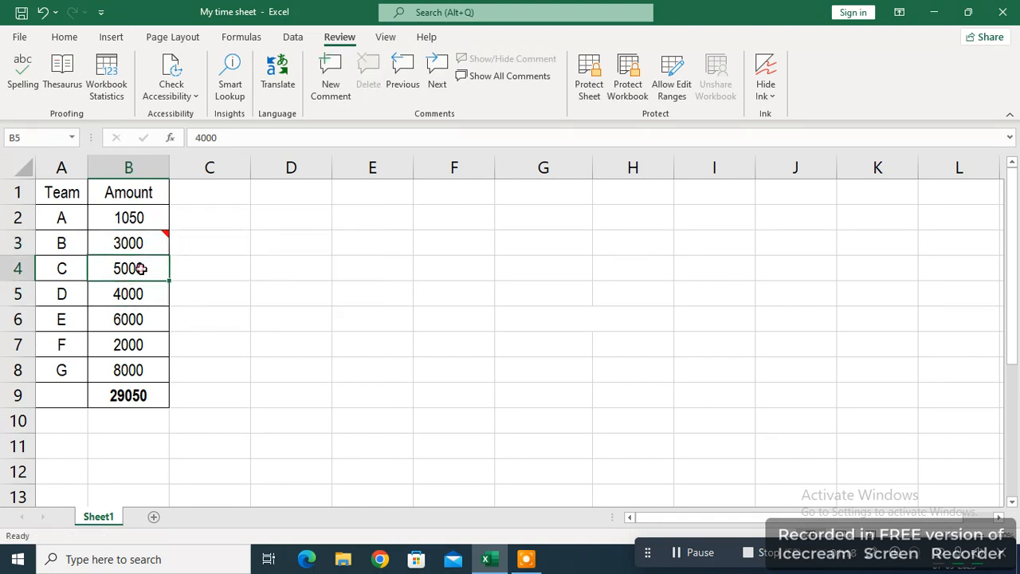
pyautogui.click(127, 268)
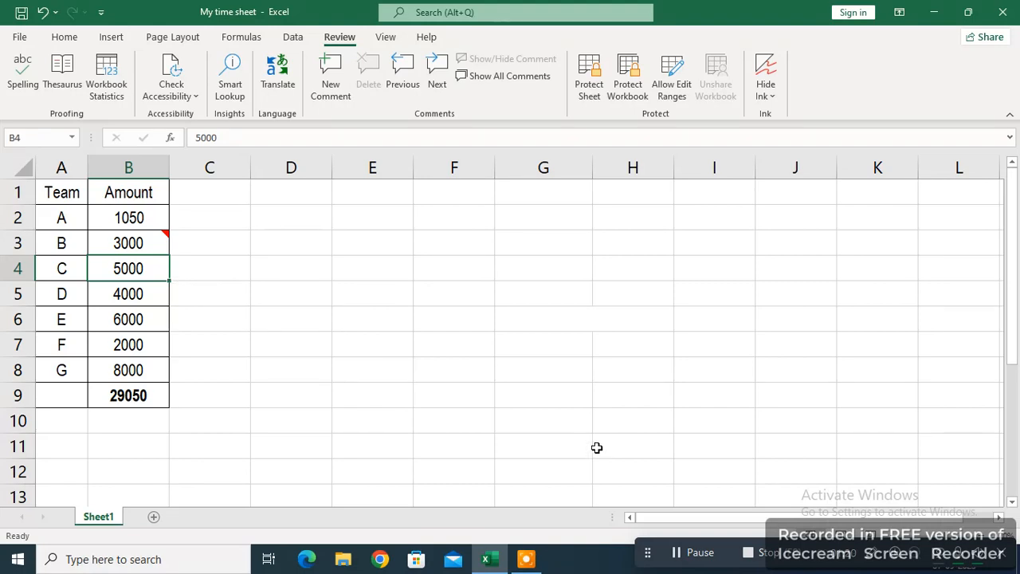